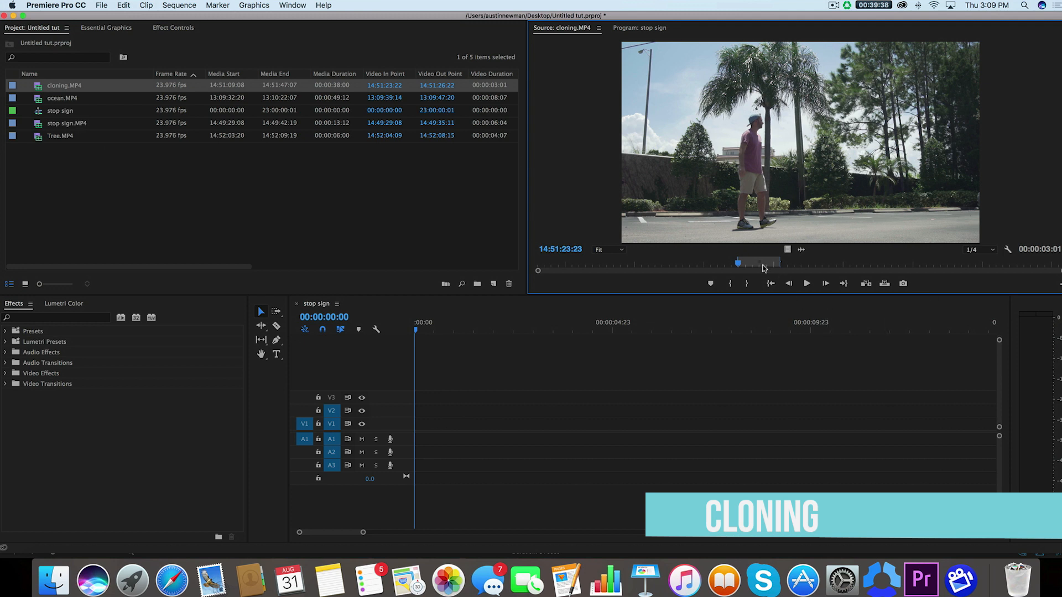
mouse_move(754, 265)
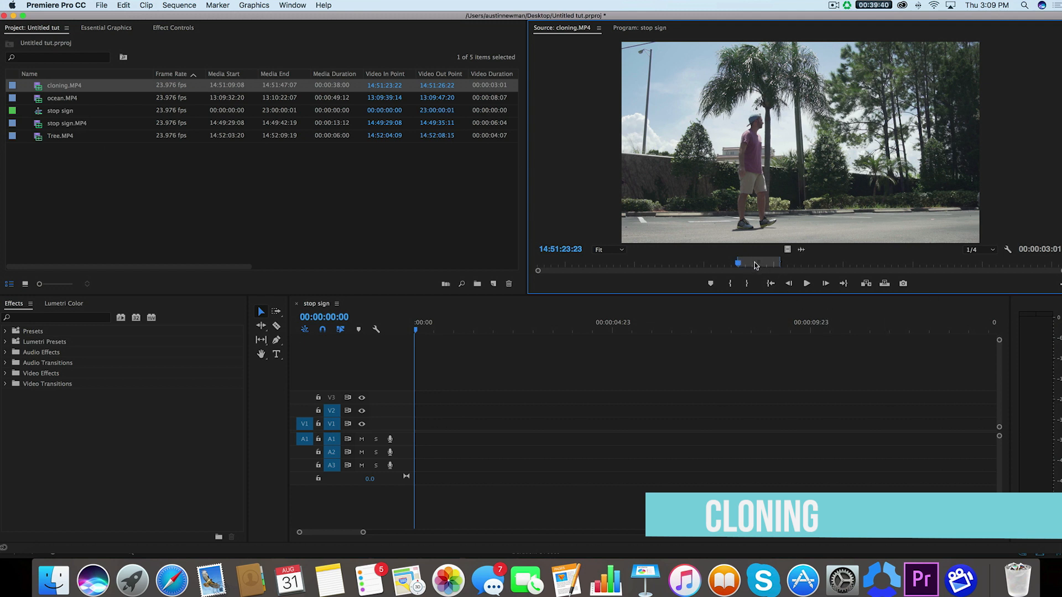
mouse_move(730, 265)
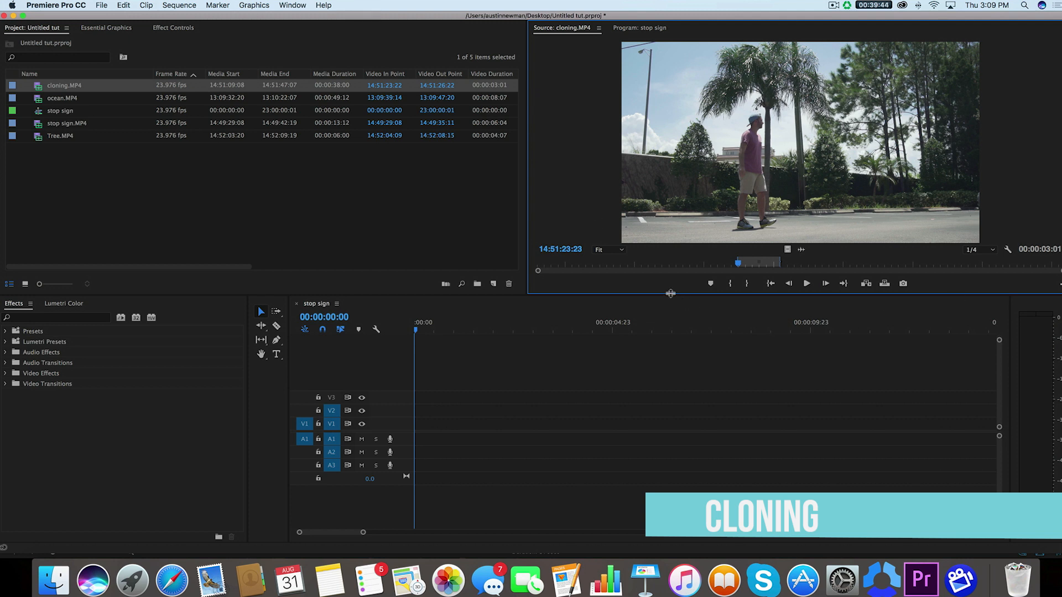
mouse_move(608, 250)
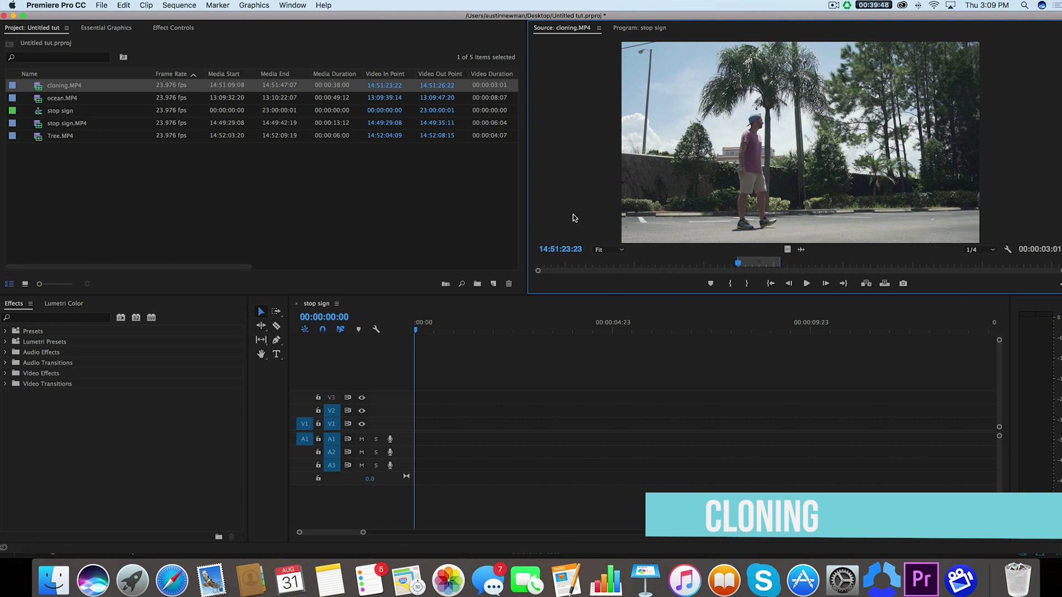
mouse_move(716, 265)
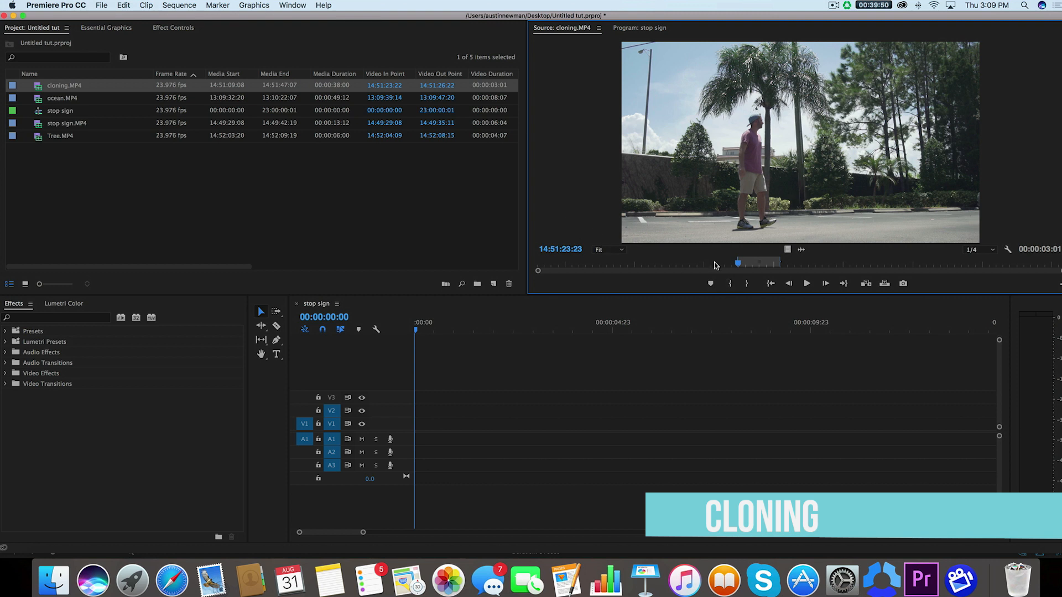
mouse_move(706, 251)
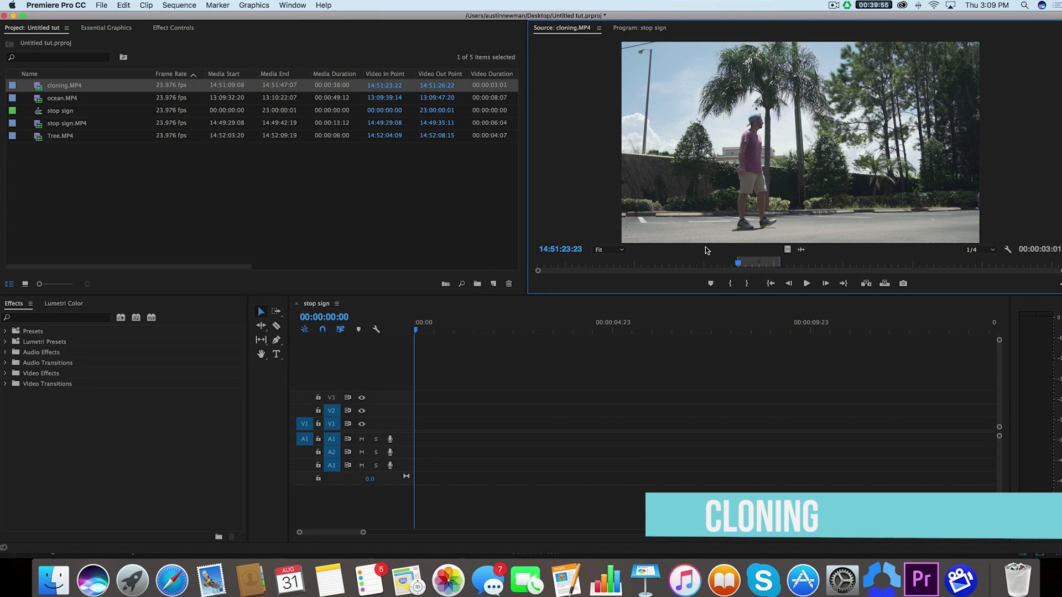
Step: Scrub the cloning footage and drop the marked three-second range onto V1
left_click_drag(736, 263, 692, 263)
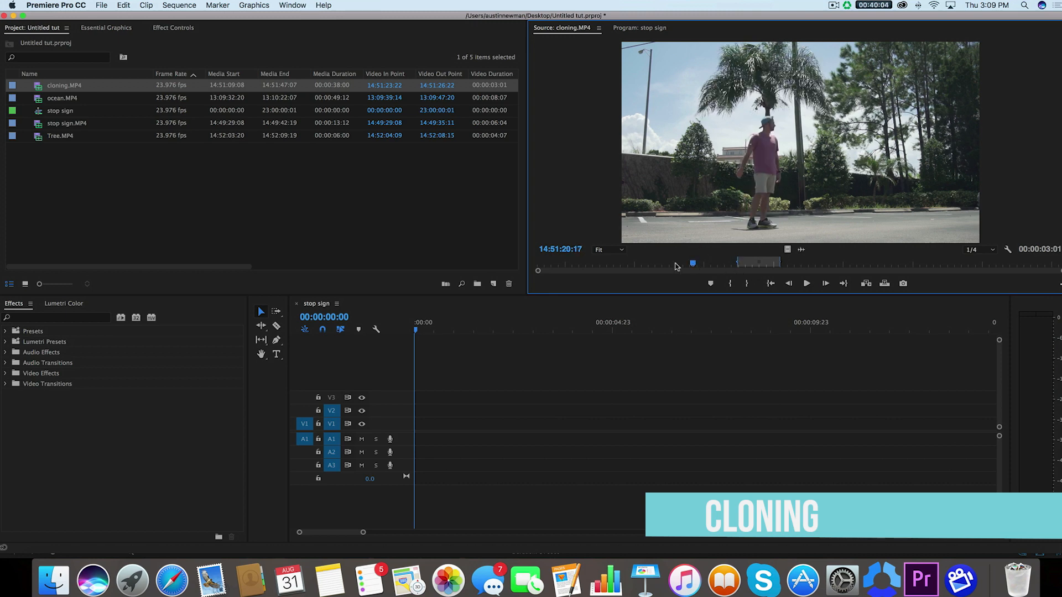
left_click_drag(693, 262, 714, 262)
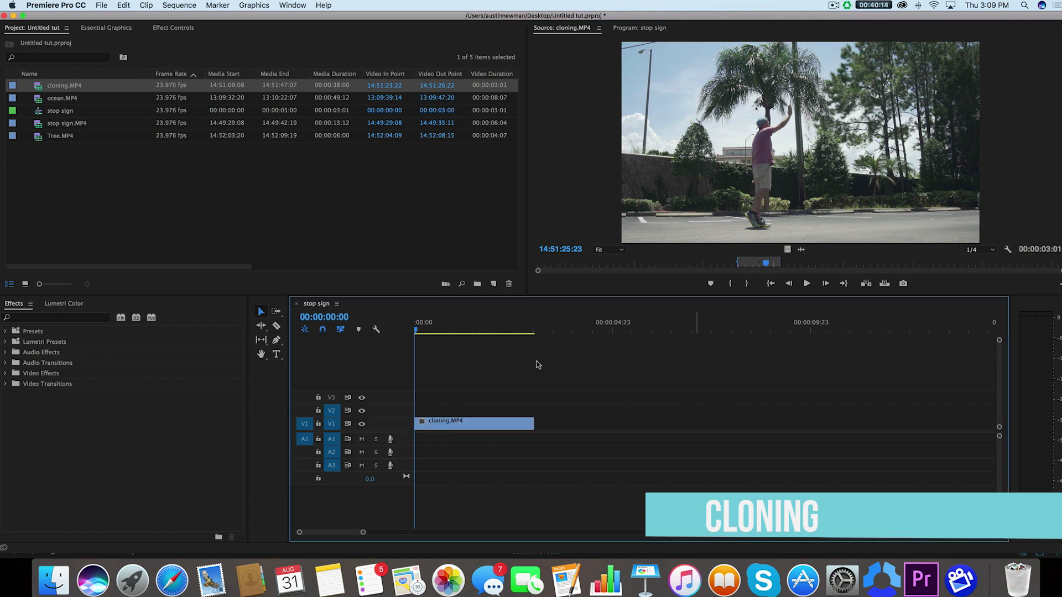
Step: Find the actor standing on the right and add that shorter cloning.MP4 portion to V1
left_click_drag(758, 263, 776, 262)
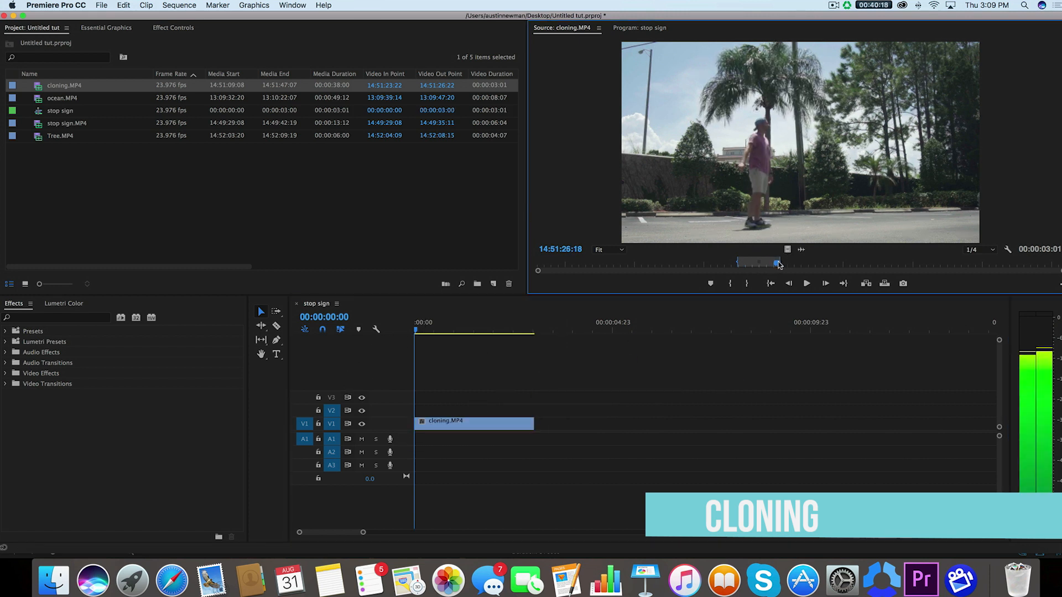
left_click_drag(777, 262, 848, 263)
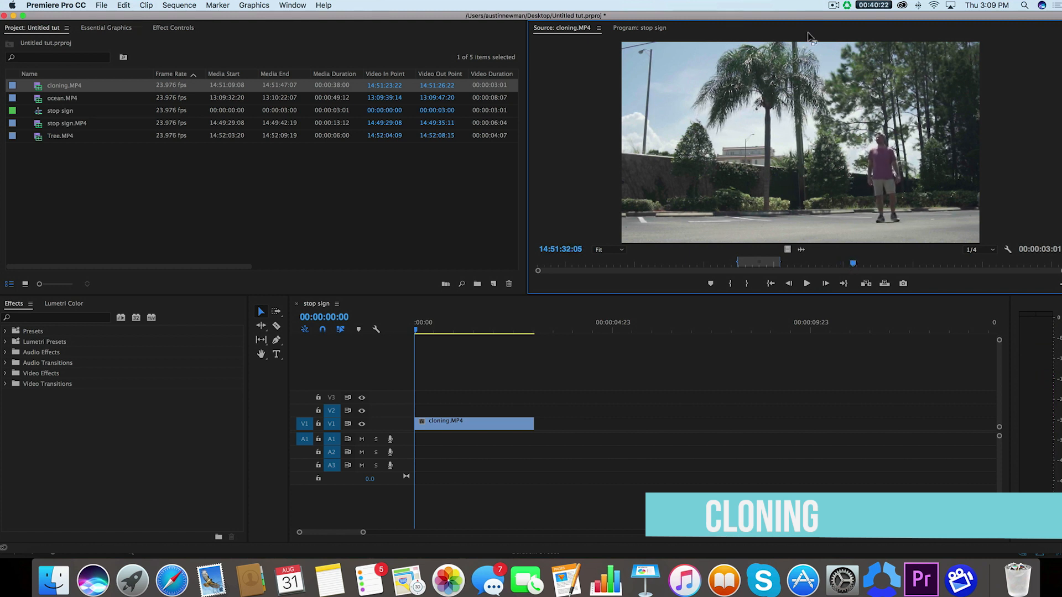
mouse_move(854, 253)
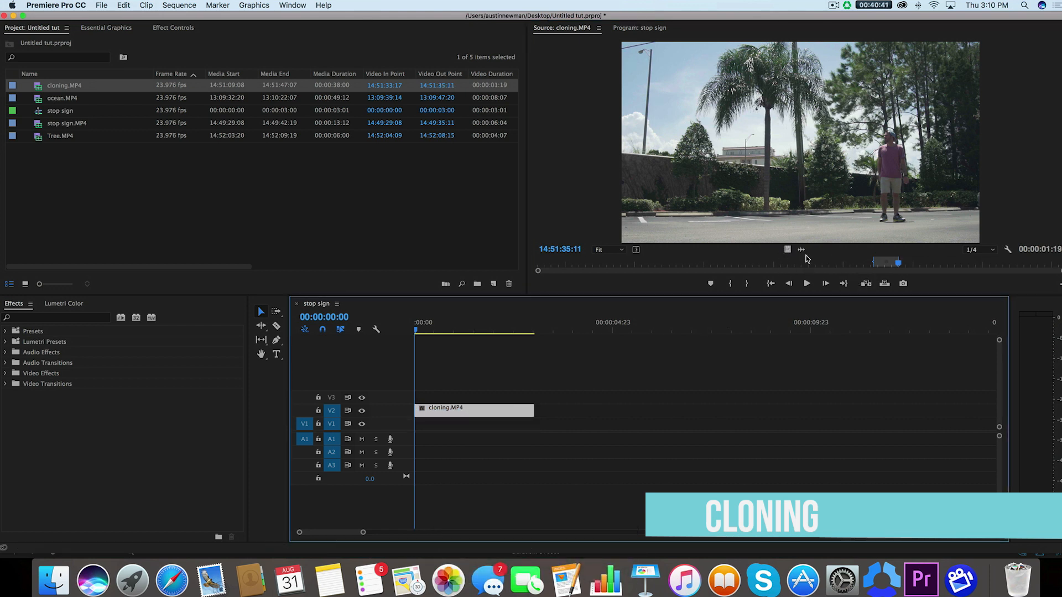
left_click_drag(444, 407, 472, 423)
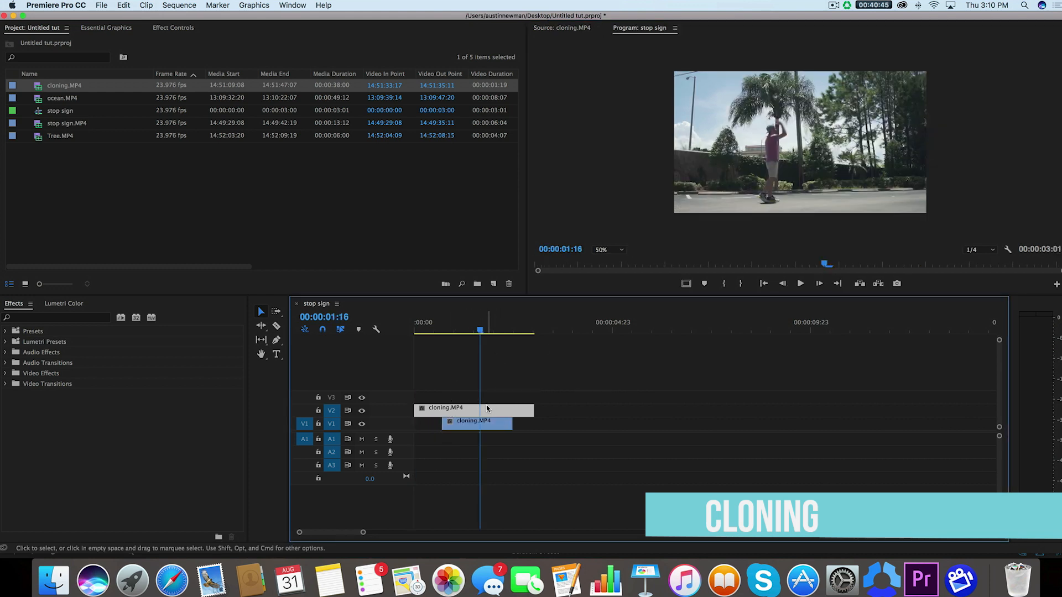
left_click(173, 27)
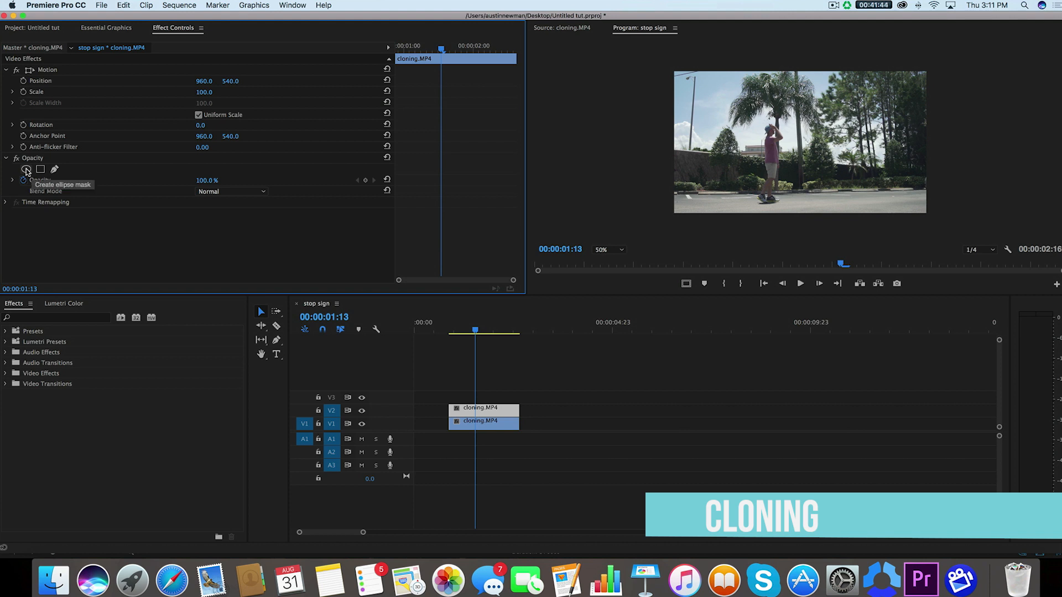
left_click(26, 170)
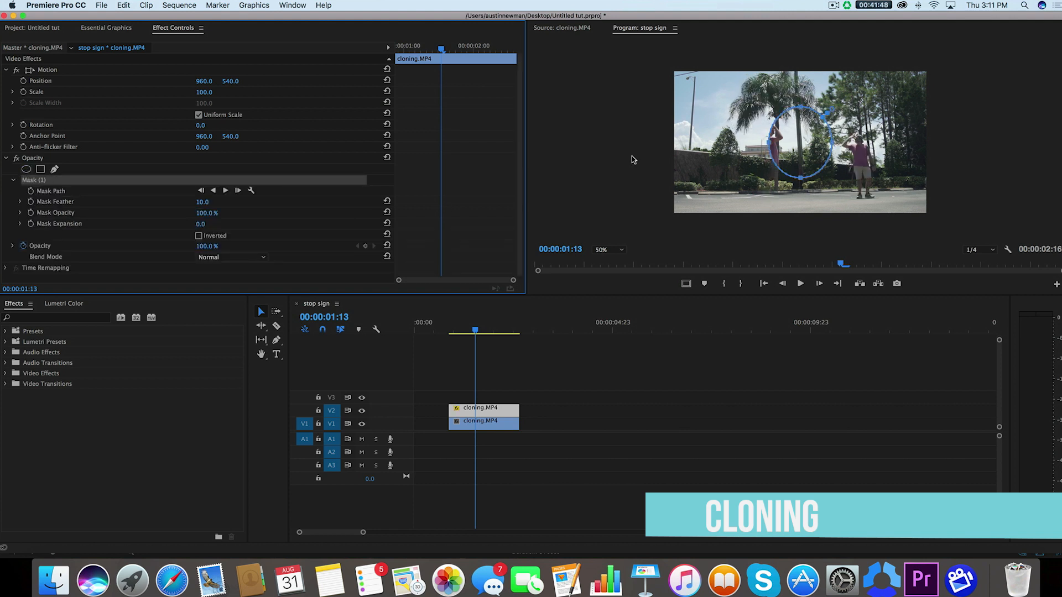
key("cmd+z")
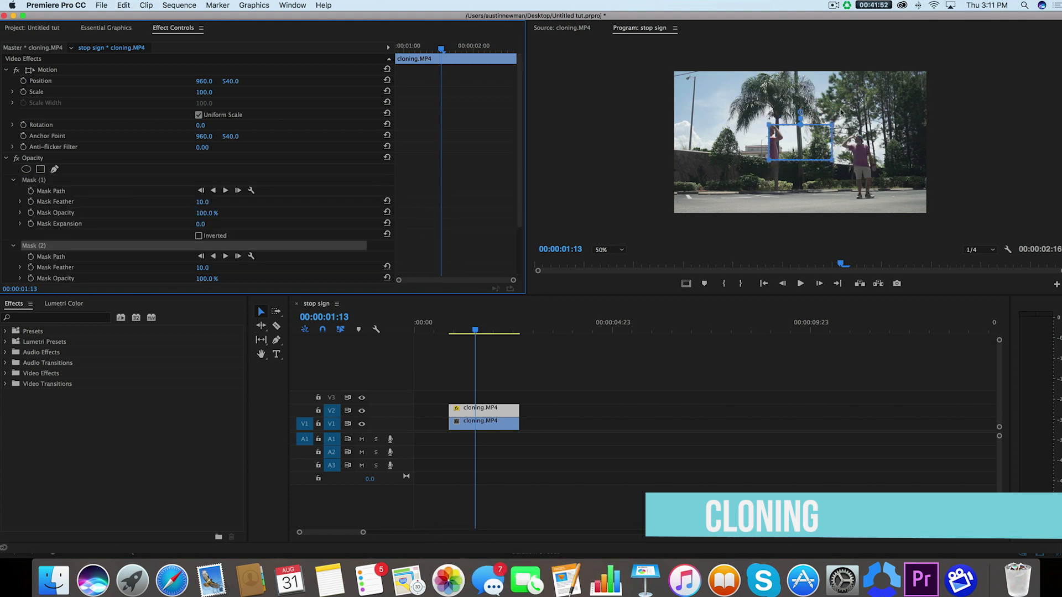
key("cmd+z")
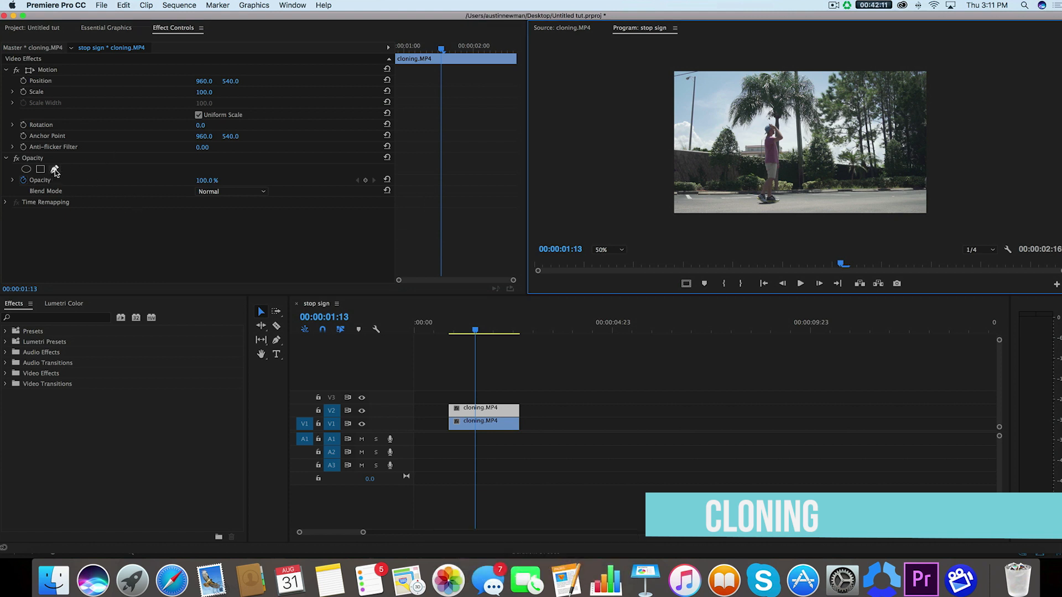
Step: Draw a four-point freeform mask over the right side of the top clip and invert it
left_click(55, 169)
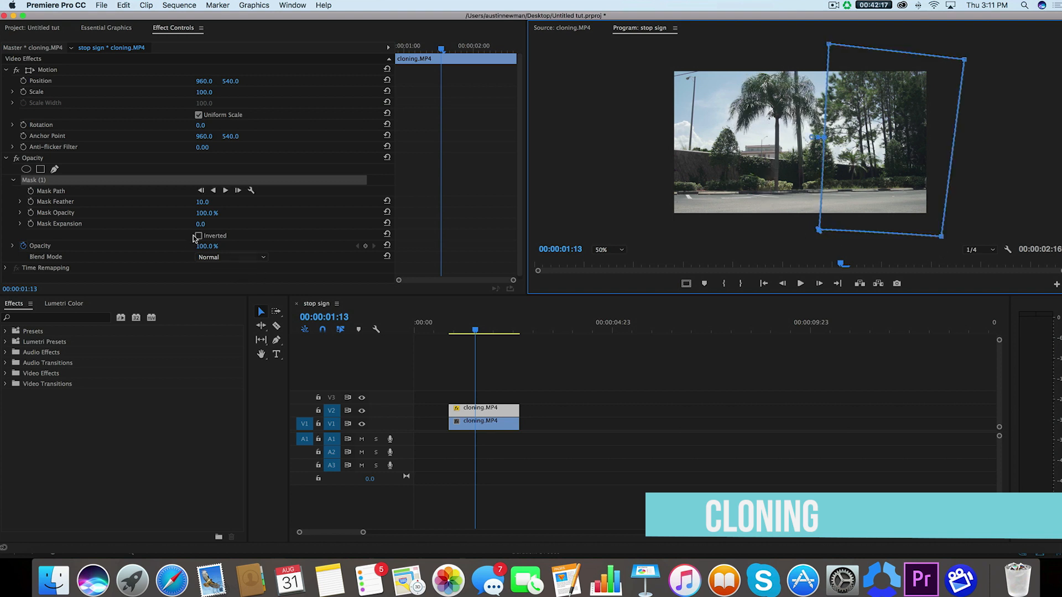
left_click(199, 235)
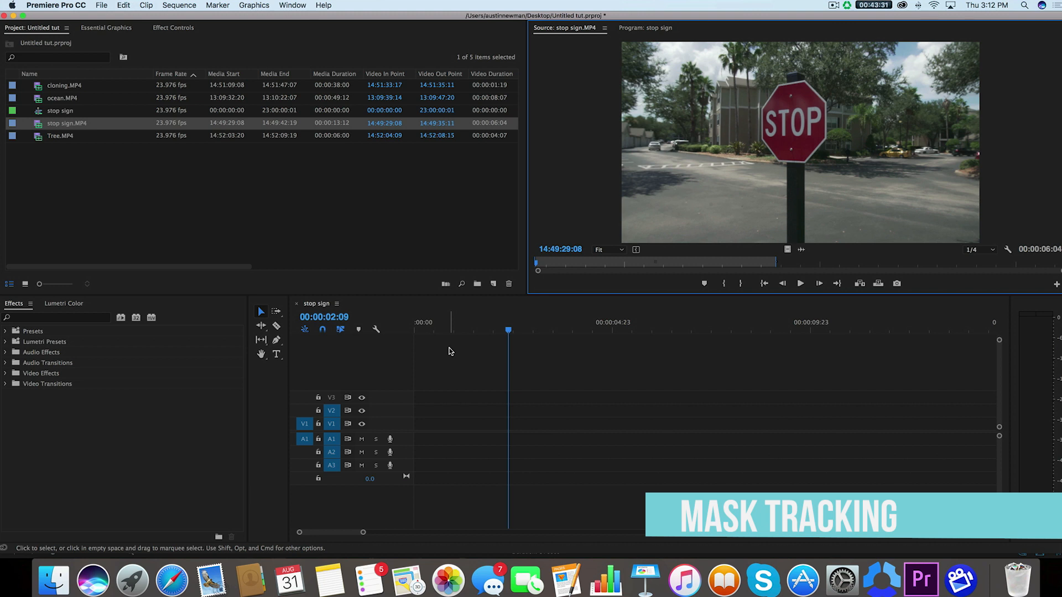
mouse_move(875, 130)
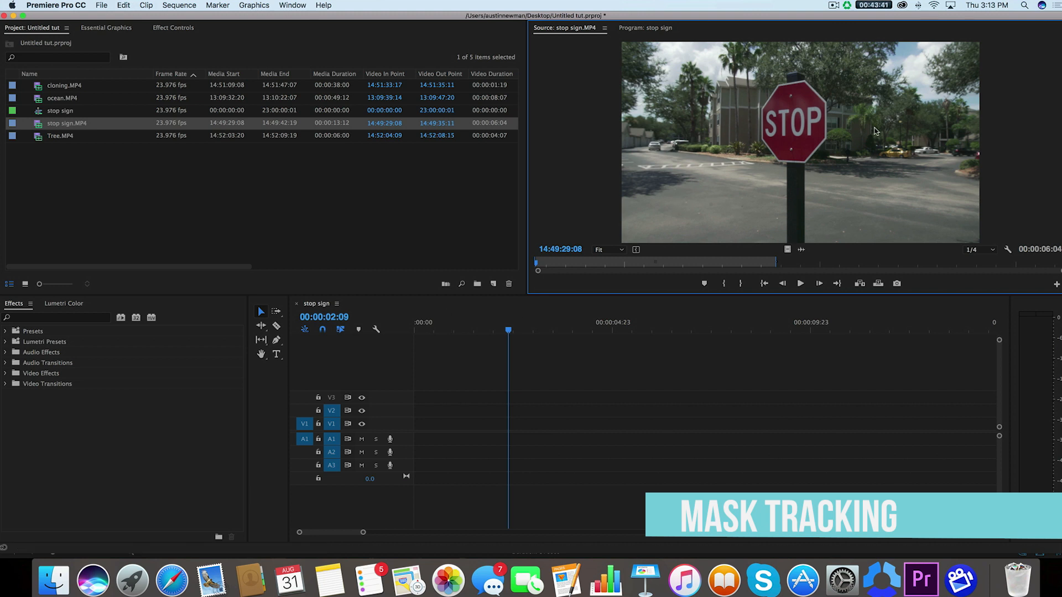
mouse_move(784, 174)
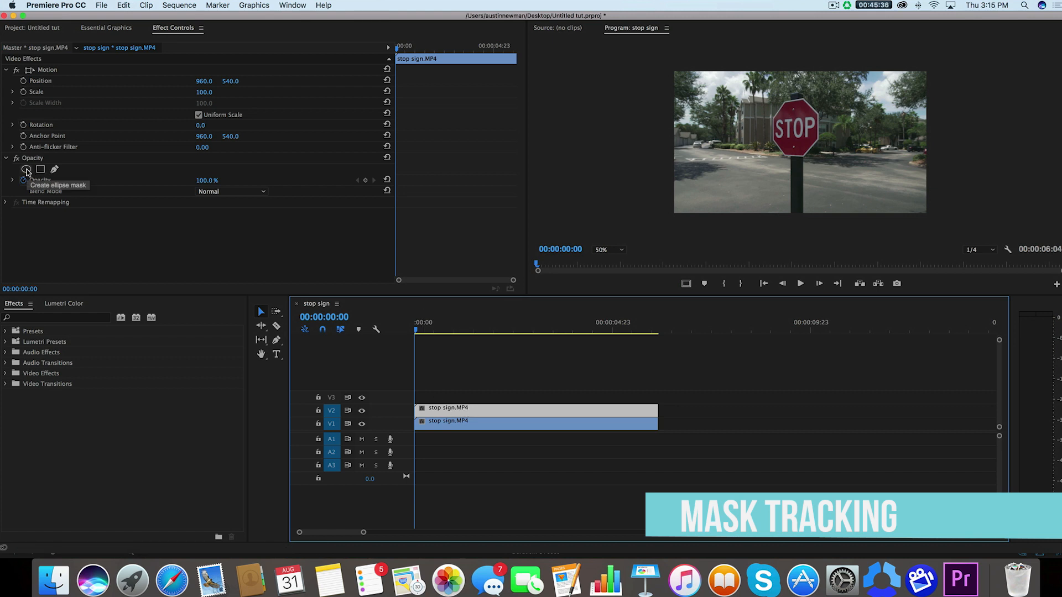
Step: Add an ellipse mask to the V2 stop sign clip and fit it around the sign
left_click(27, 169)
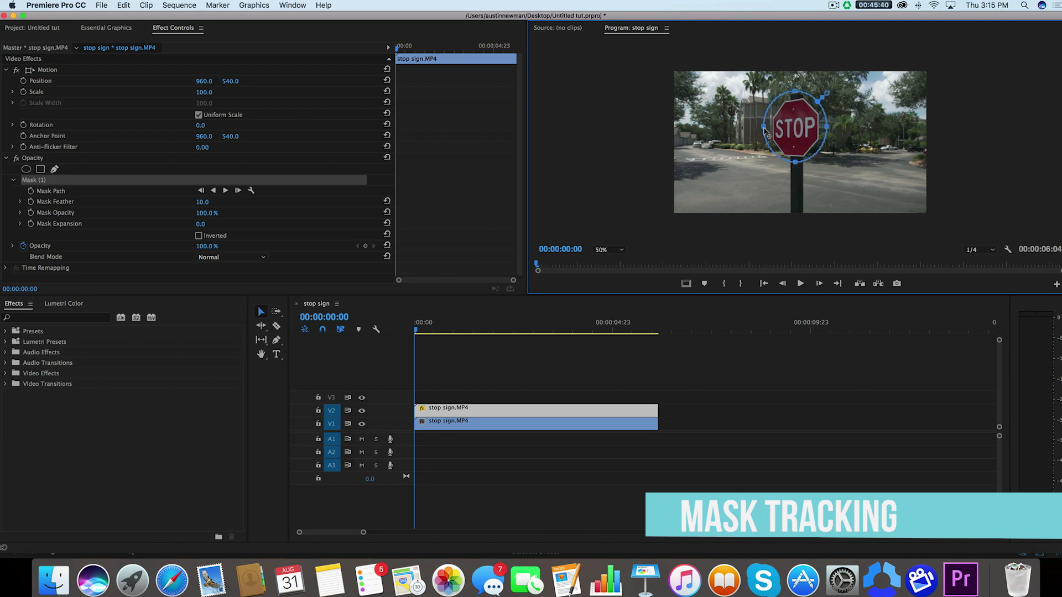
left_click_drag(767, 132, 799, 122)
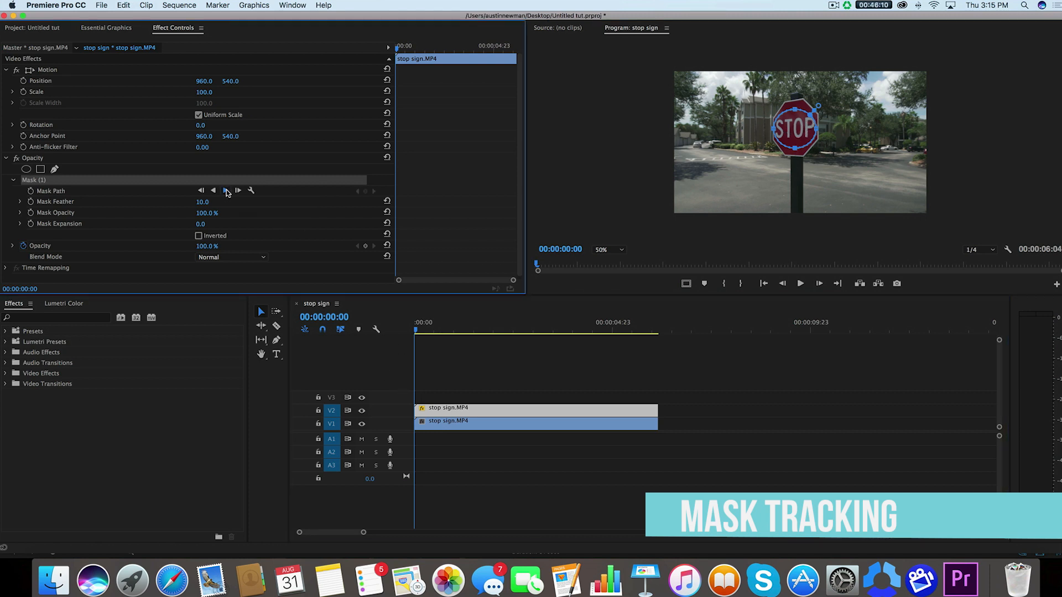
Step: Track the ellipse mask forward so it follows the stop sign to the clip's end
left_click(226, 190)
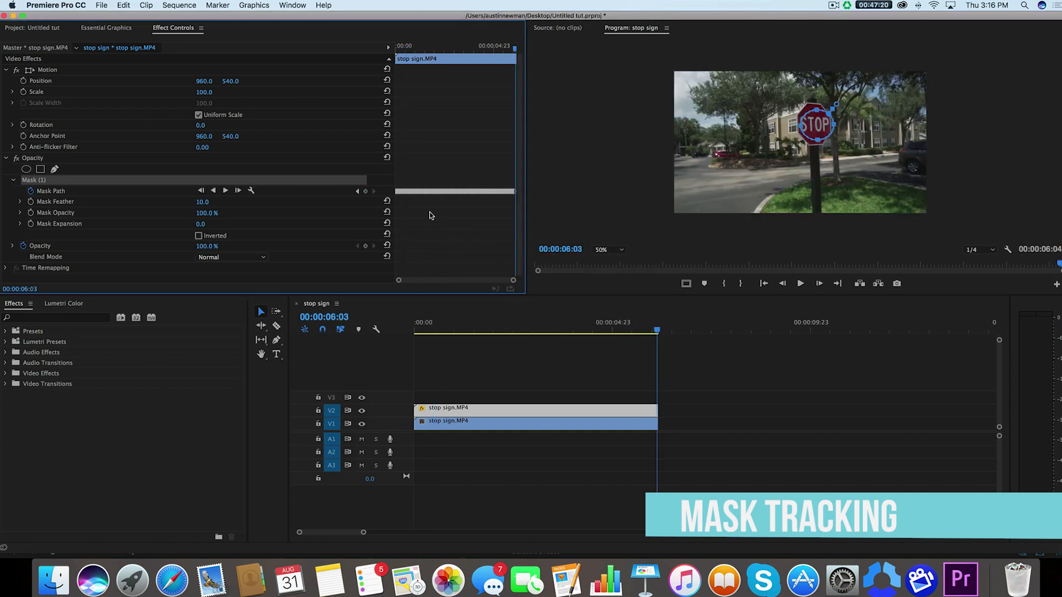
mouse_move(499, 51)
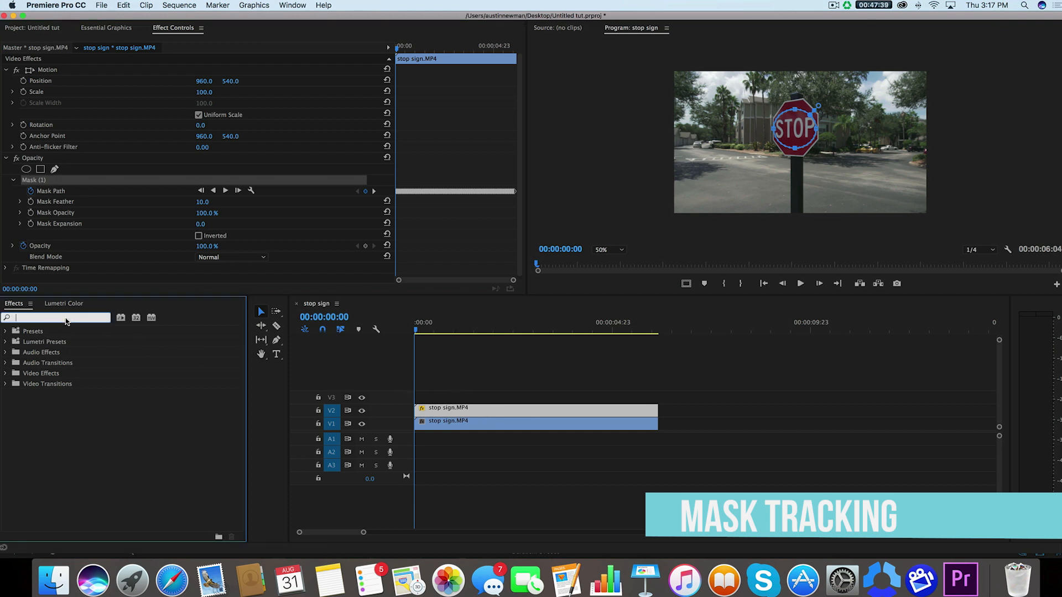
Step: Search the Effects panel for 'mosa' and scroll to the Mosaic effect
type("mosa")
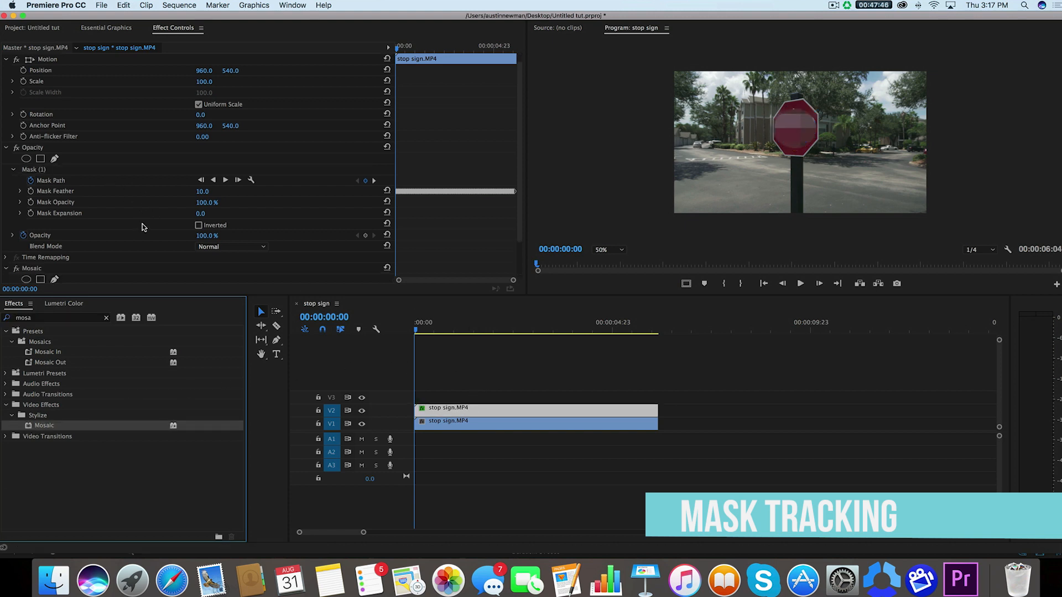
scroll("down", 3)
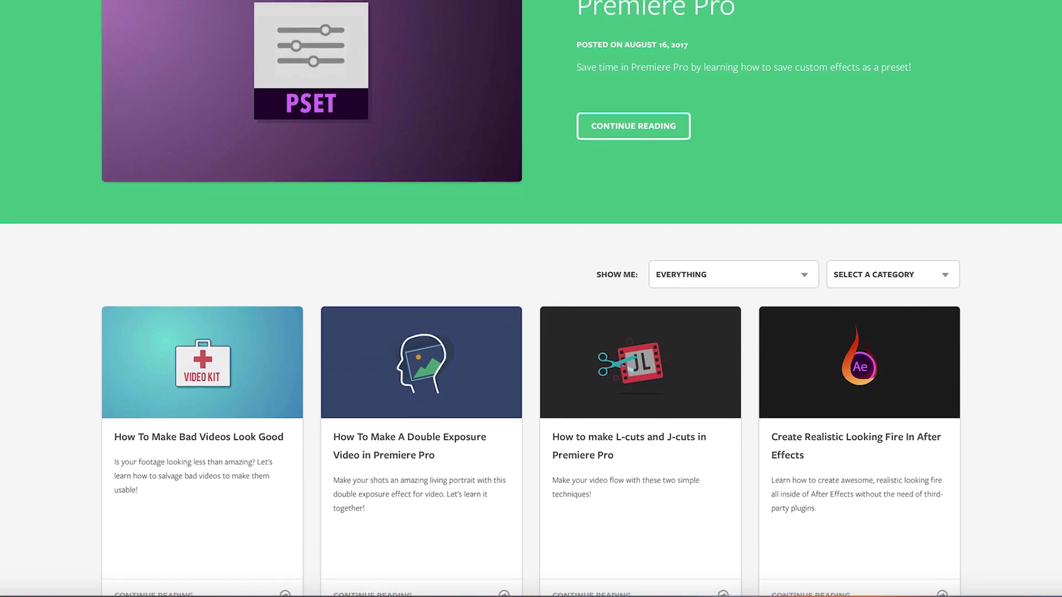
scroll("down", 3)
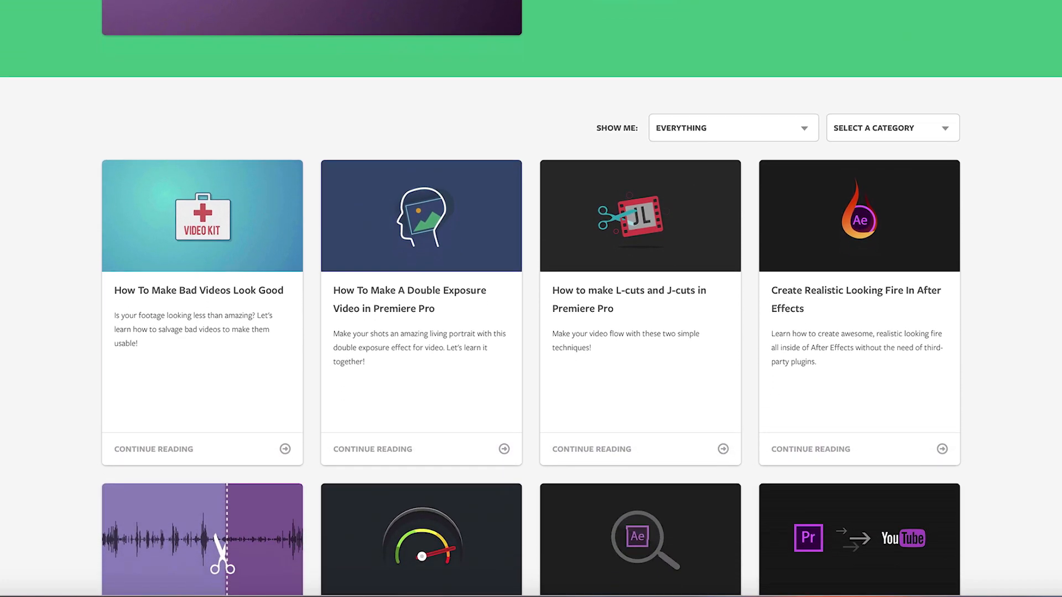
scroll("down", 3)
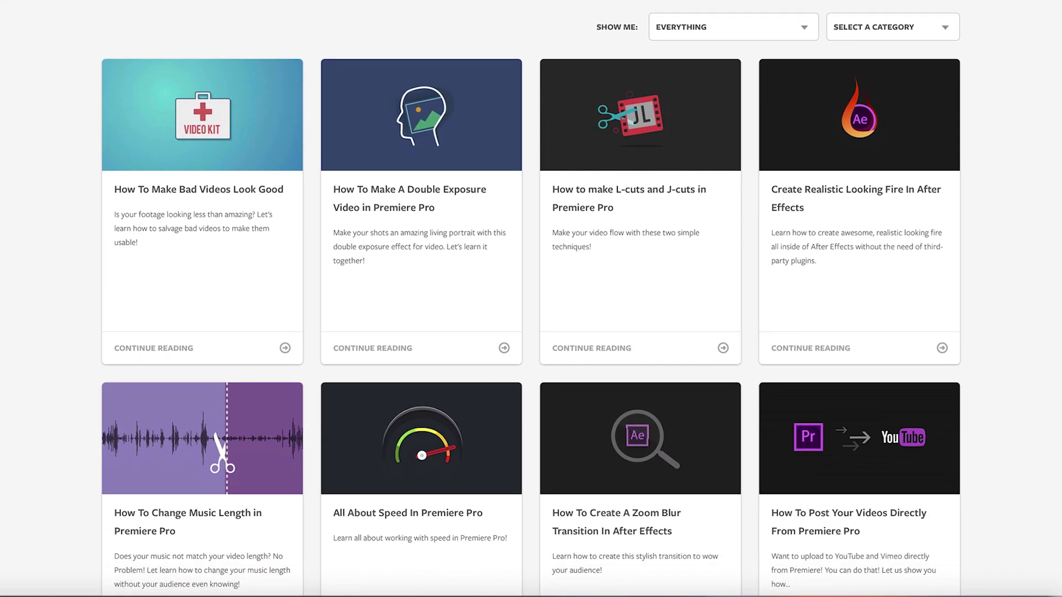